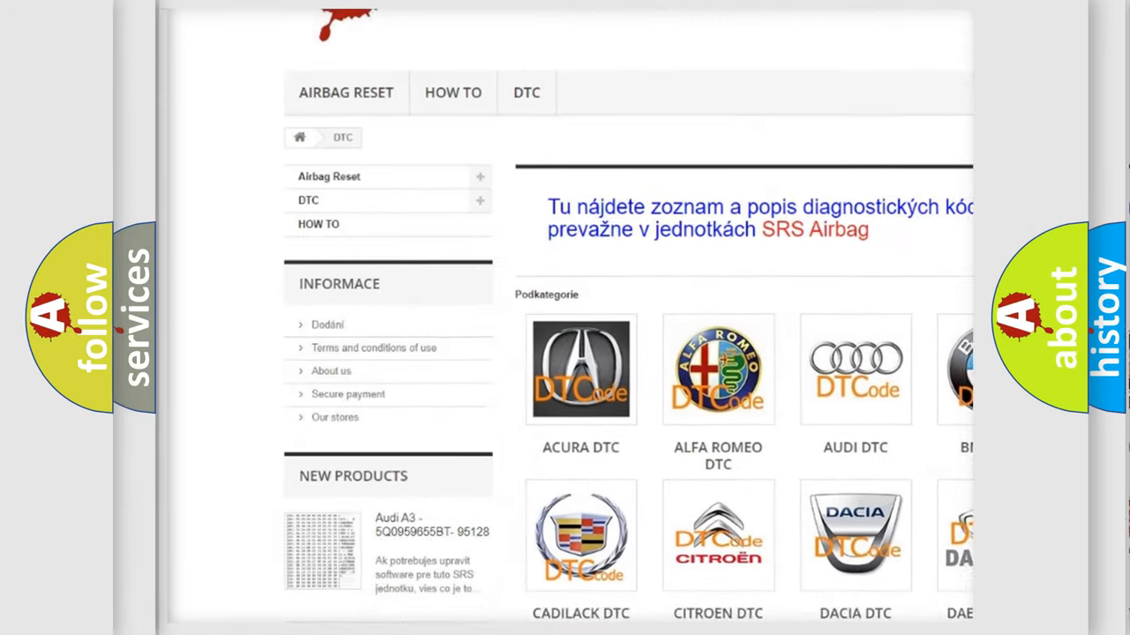
Advance the P0775 slide to the definition: regulator valve current above or below threshold.
{"action": "scroll", "scroll_direction": "down", "scroll_amount": 3}
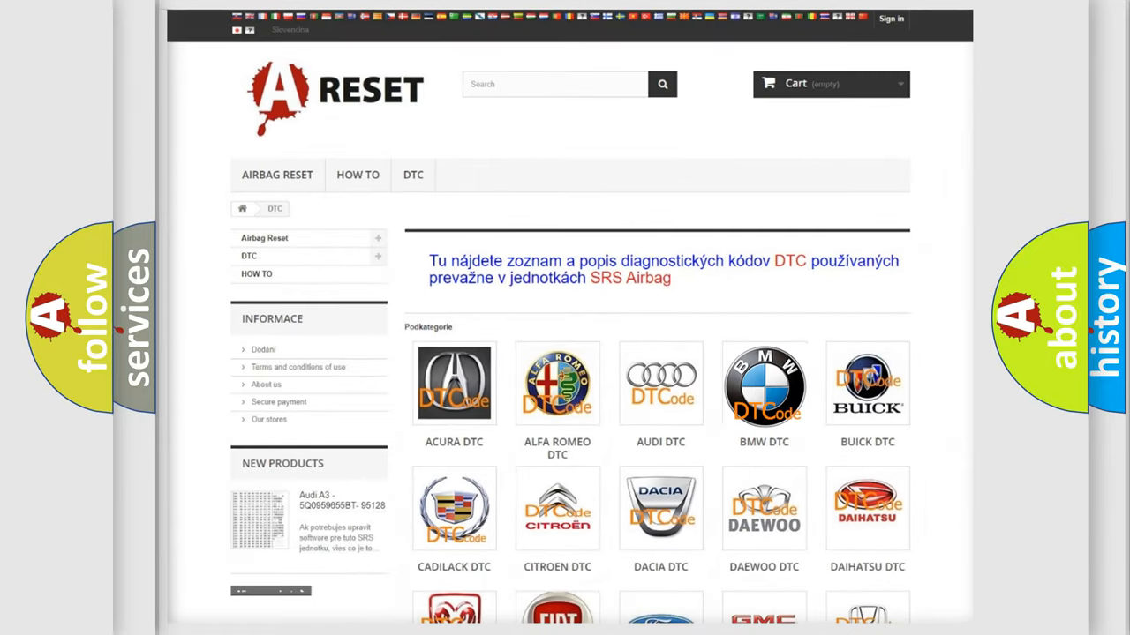
{"action": "left_click", "coordinate": [764, 384]}
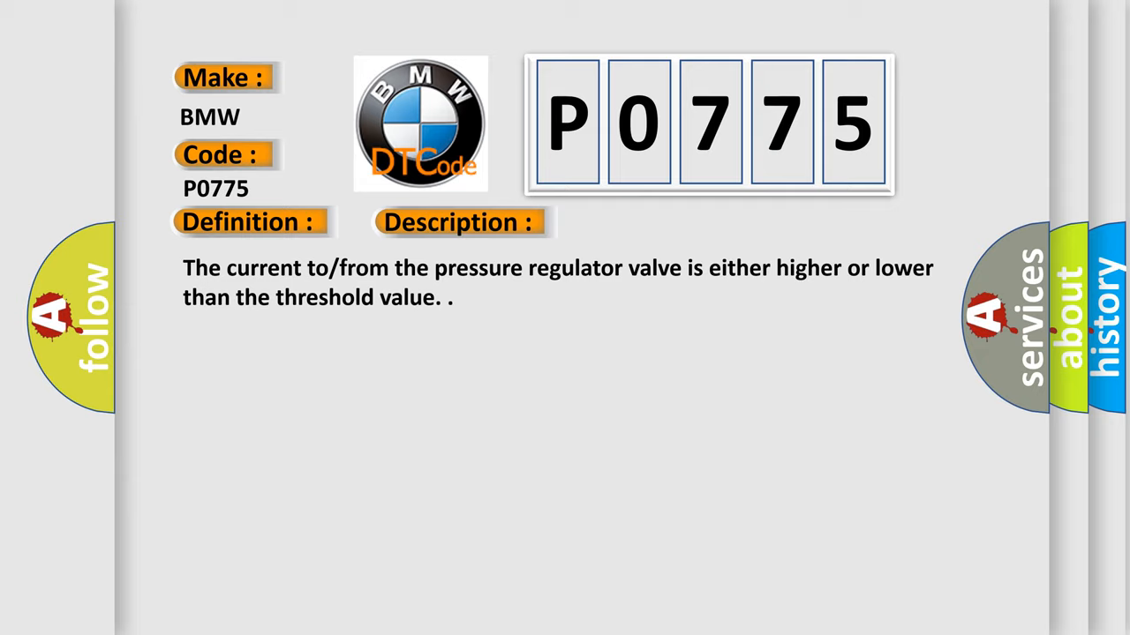
Reveal the Cause section: shorted or open solenoid circuit, failed valve, failed TCM.
{"action": "left_click", "coordinate": [644, 221]}
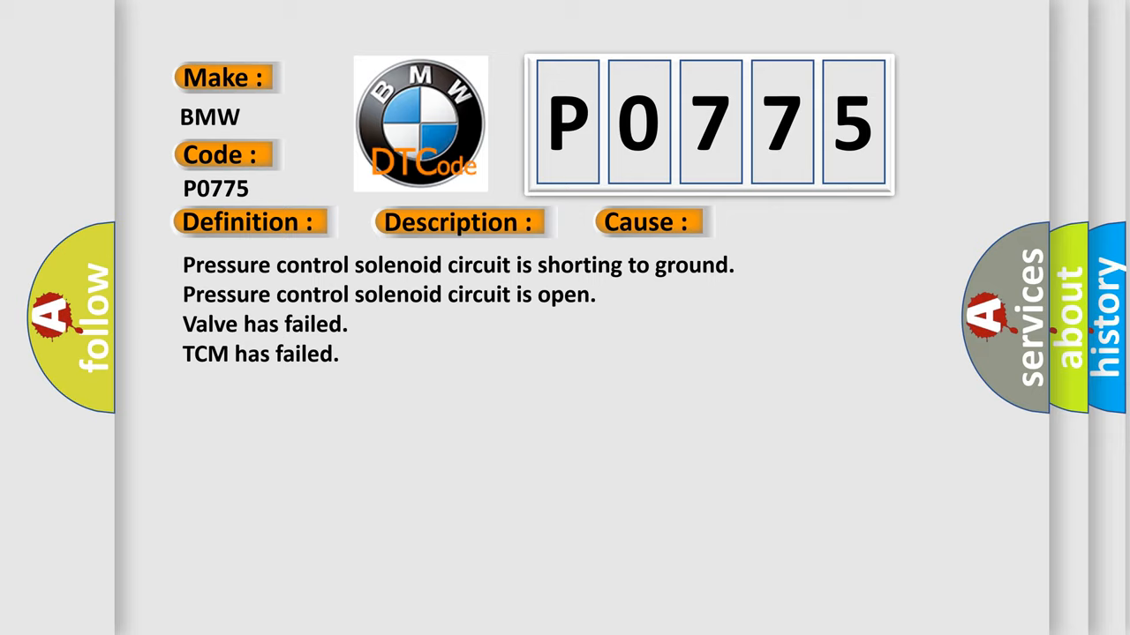